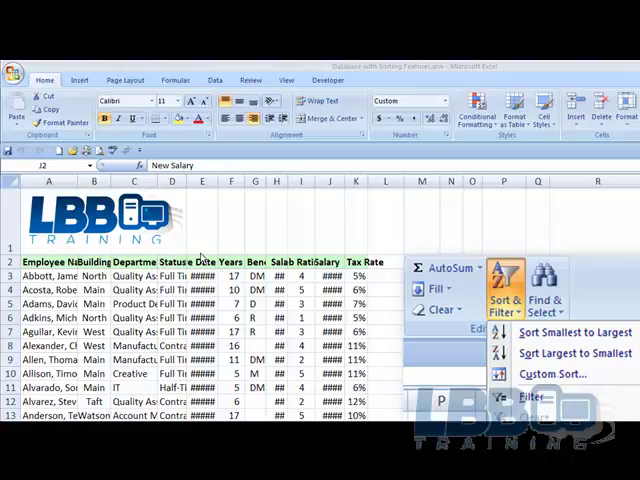
# Select a hire date cell and widen column E to reveal the dates.
pyautogui.click(133, 261)
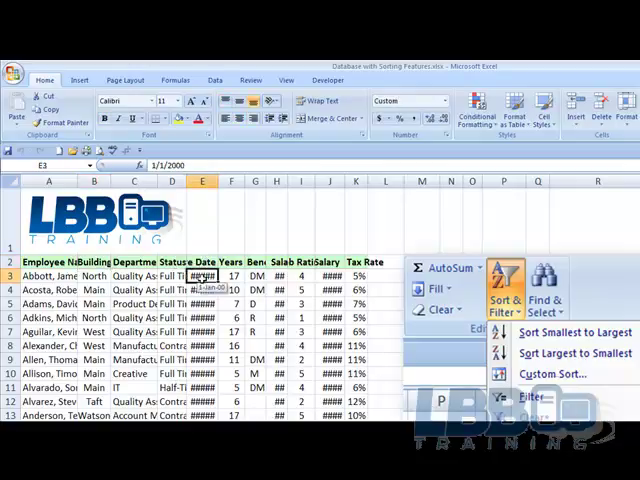
pyautogui.moveTo(216, 181); pyautogui.dragTo(216, 181)
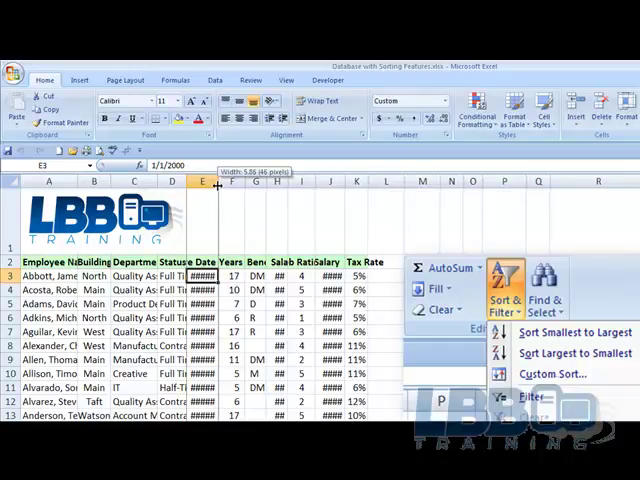
pyautogui.moveTo(219, 182); pyautogui.dragTo(226, 182)
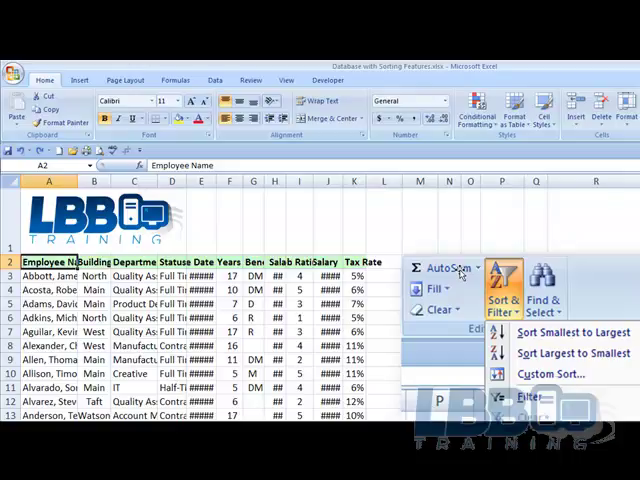
pyautogui.moveTo(485, 275)
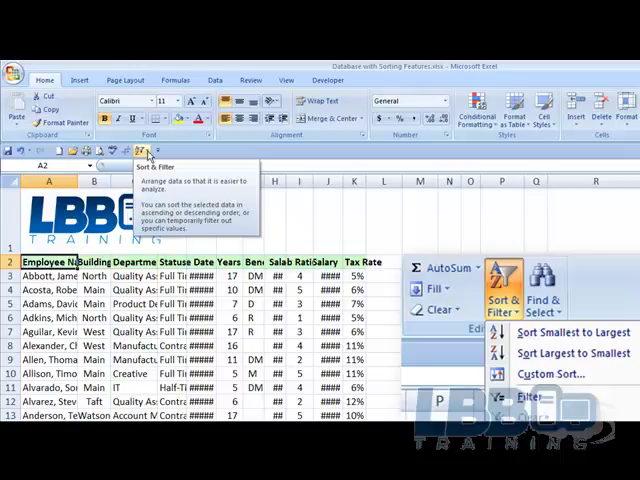
pyautogui.moveTo(148, 158)
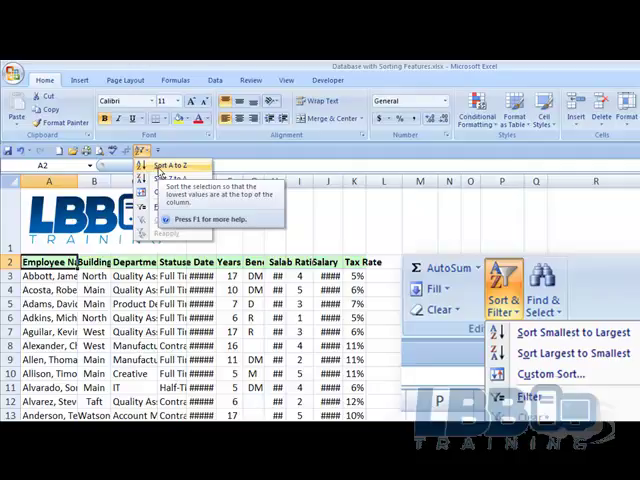
pyautogui.moveTo(162, 179)
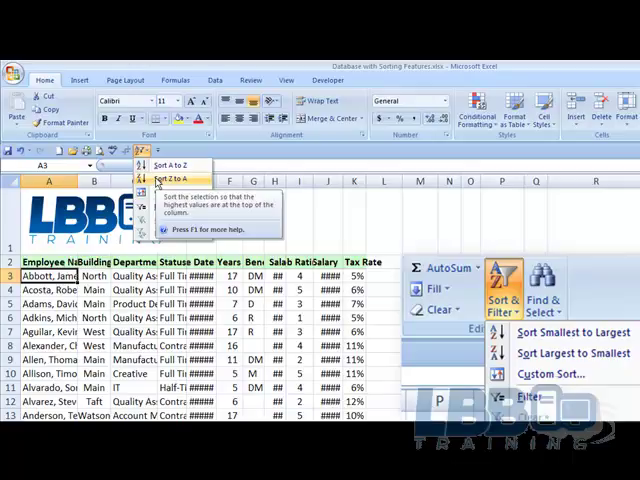
# Sort employee names Z to A, then back to A to Z starting with Abbott.
pyautogui.click(169, 180)
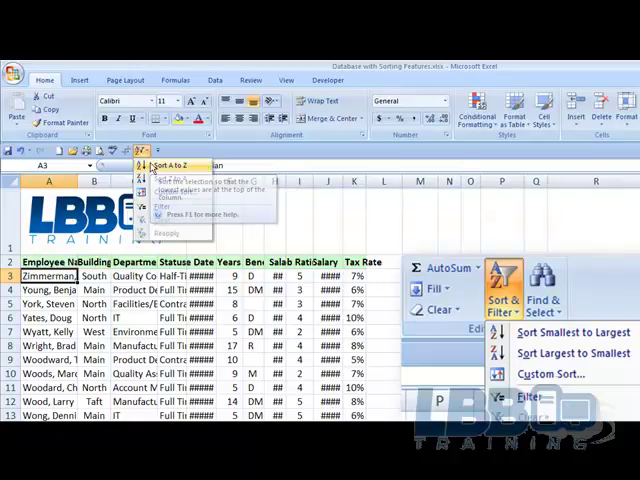
pyautogui.click(170, 166)
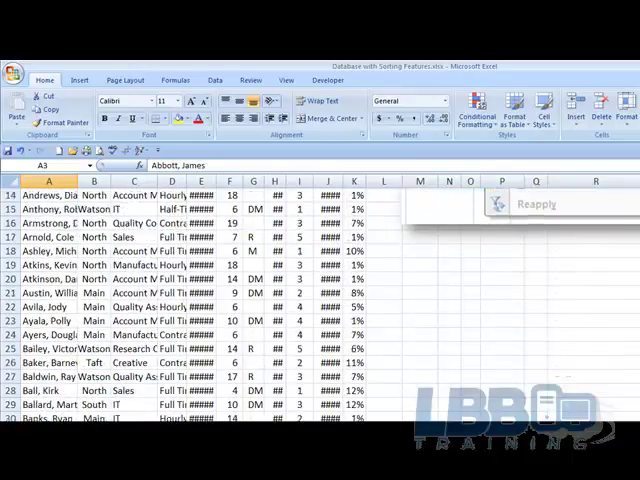
pyautogui.scroll(-3)
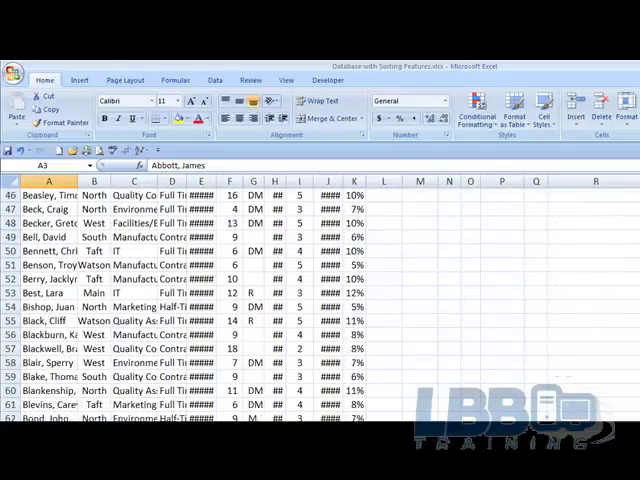
pyautogui.scroll(-3)
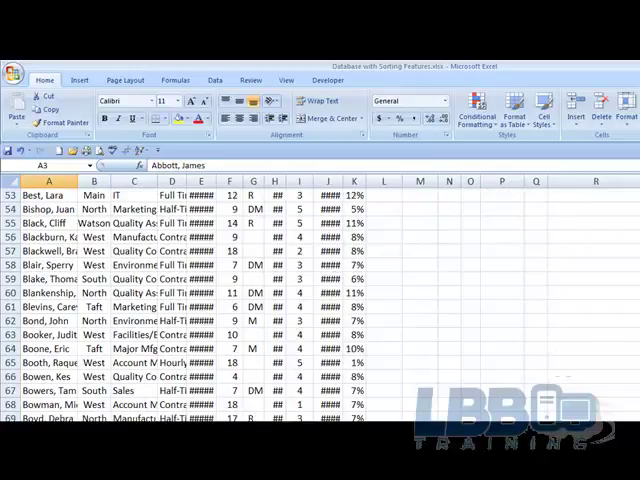
pyautogui.scroll(3)
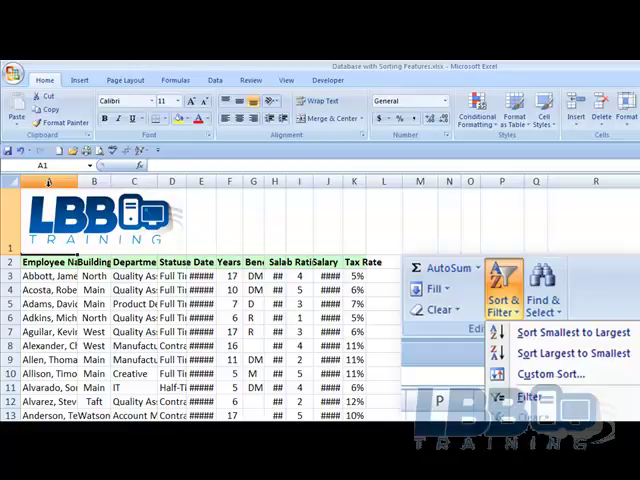
pyautogui.moveTo(45, 175)
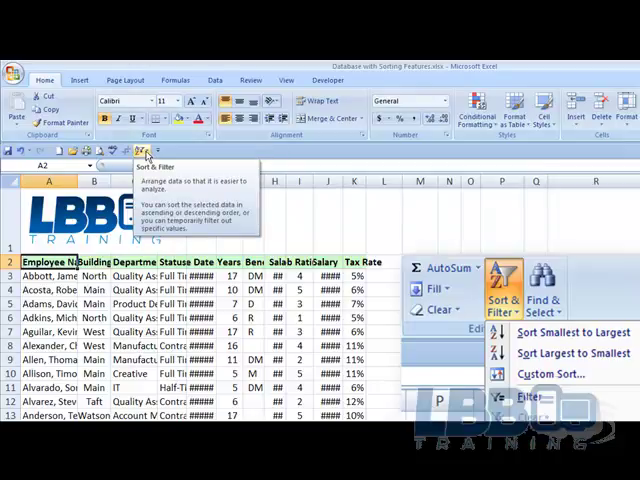
# Add header filter dropdowns, check the Name and Department filters, and widen columns for hire dates.
pyautogui.click(144, 152)
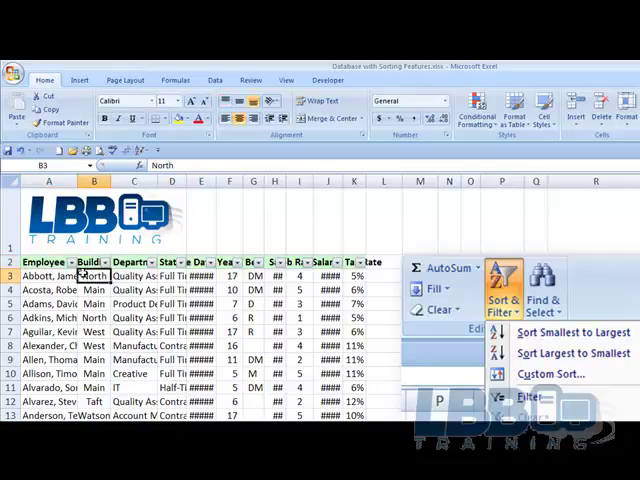
pyautogui.click(62, 262)
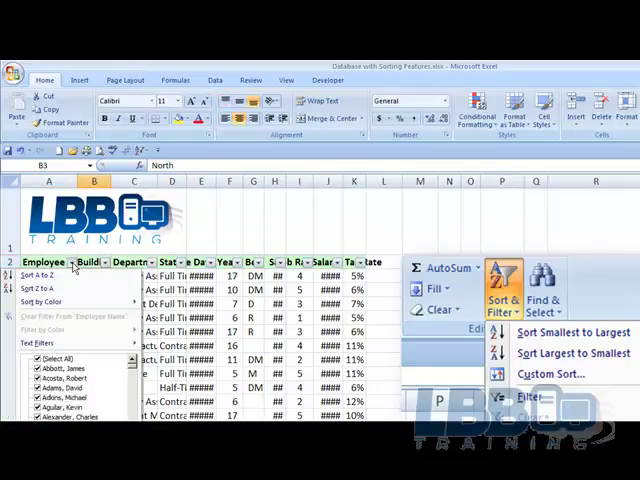
pyautogui.click(105, 262)
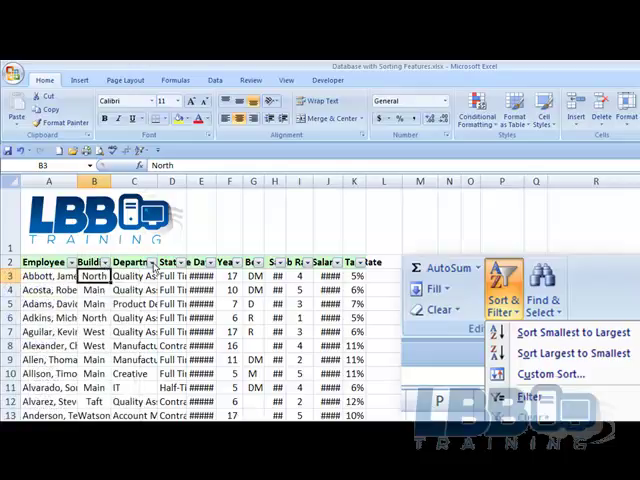
pyautogui.click(181, 262)
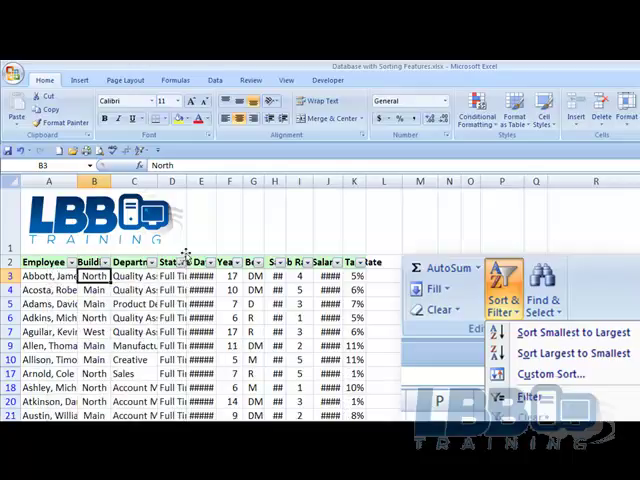
pyautogui.moveTo(193, 182); pyautogui.dragTo(207, 182)
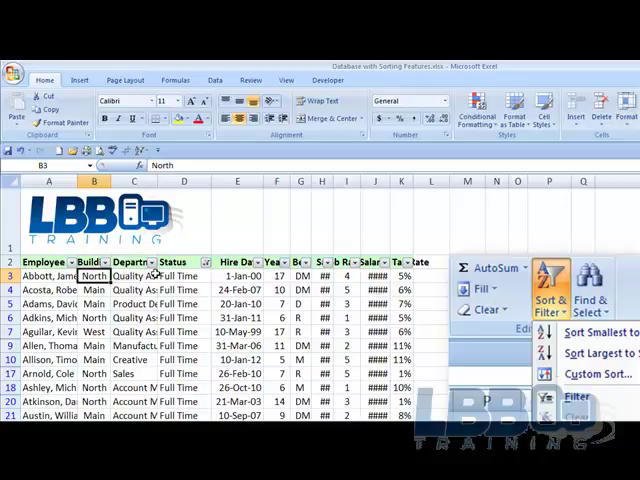
pyautogui.moveTo(207, 262)
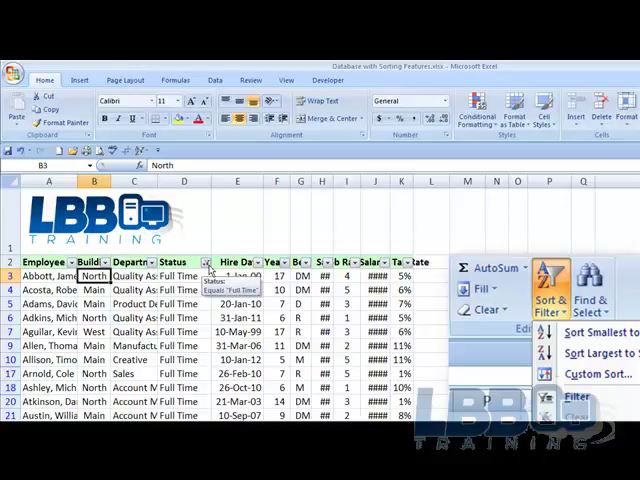
# Clear the Status filter so Contract and Half-Time employees reappear.
pyautogui.click(207, 262)
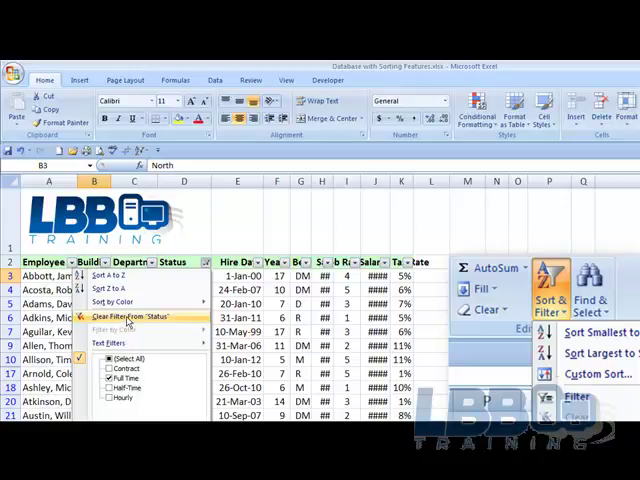
pyautogui.click(138, 315)
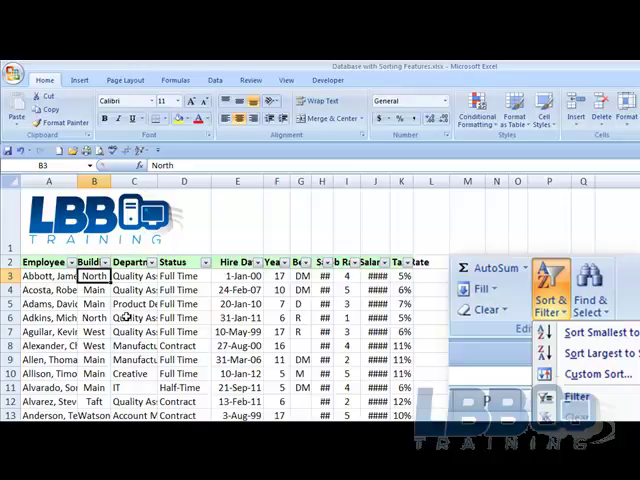
# Filter Department to Human Resources and Green Building, and Status to Full Time only.
pyautogui.click(158, 262)
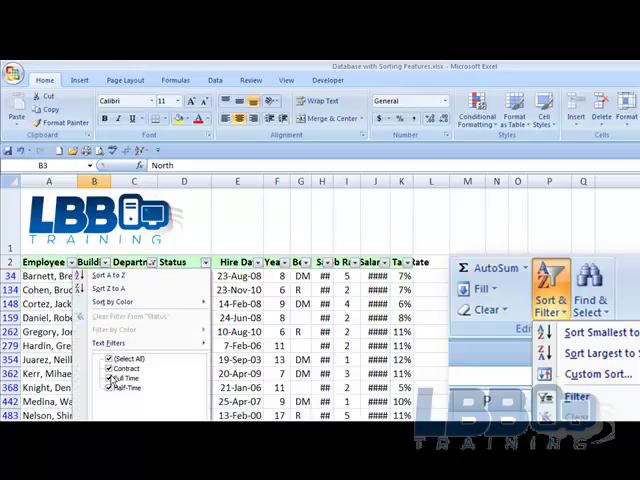
pyautogui.click(110, 378)
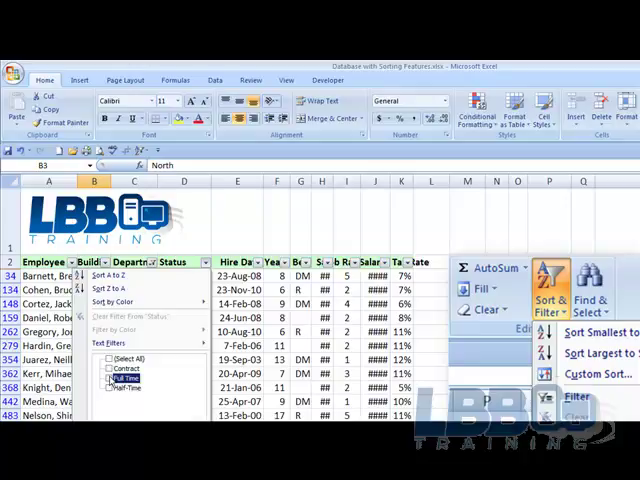
pyautogui.click(109, 378)
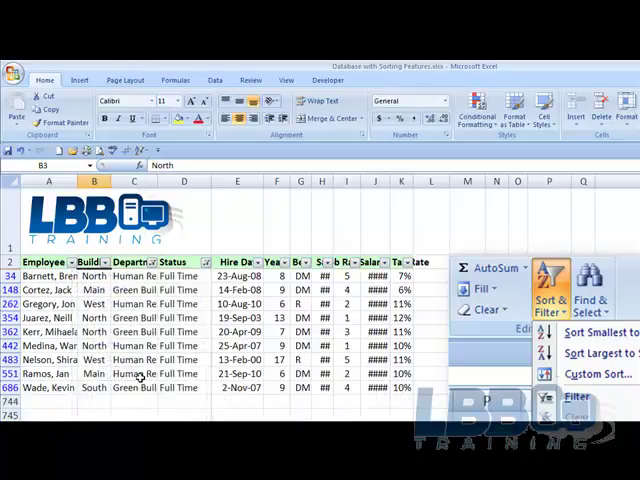
pyautogui.moveTo(165, 262)
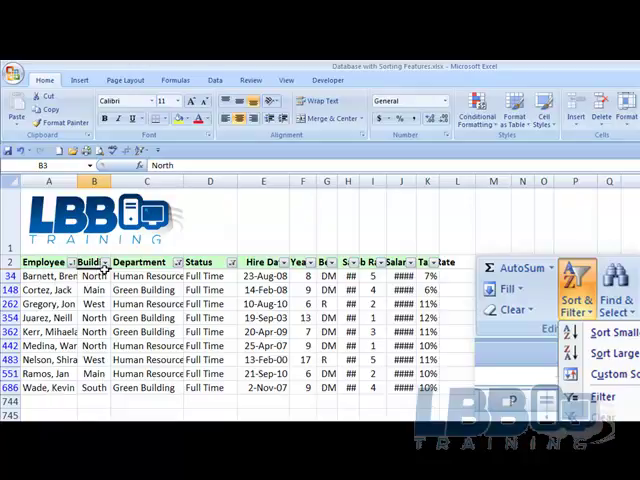
# Filter Building to North and West only, leaving six employees listed.
pyautogui.click(104, 262)
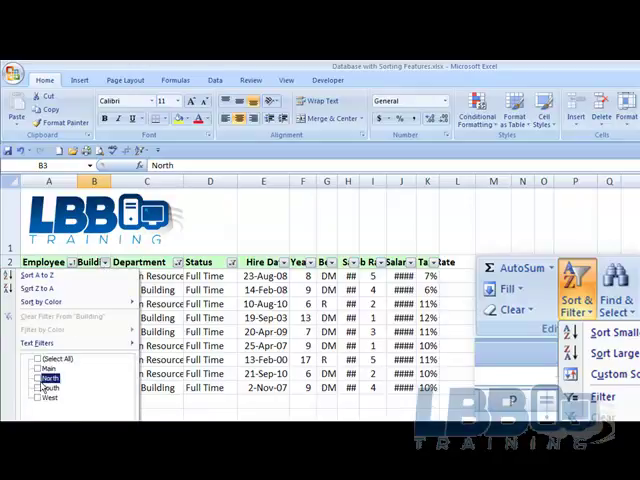
pyautogui.click(39, 397)
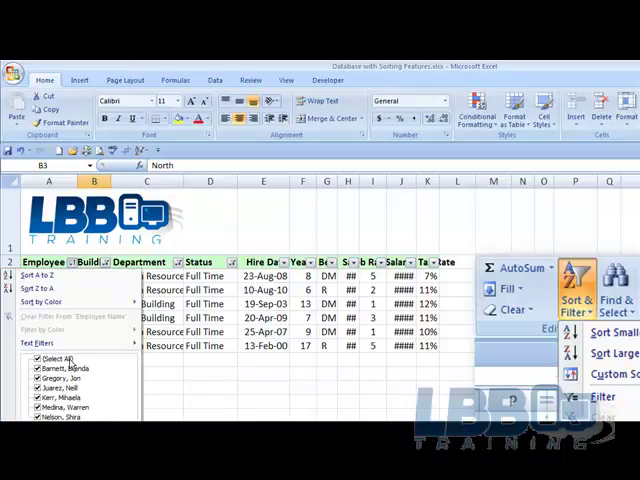
pyautogui.click(38, 358)
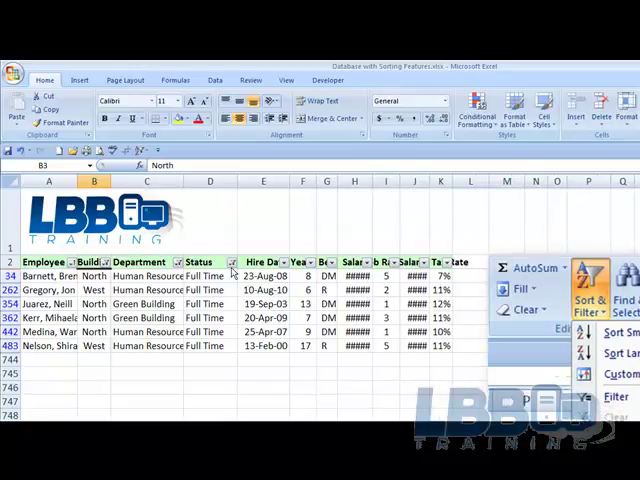
# Add Contract to the Status filter, then clear all filters to show every employee.
pyautogui.click(232, 261)
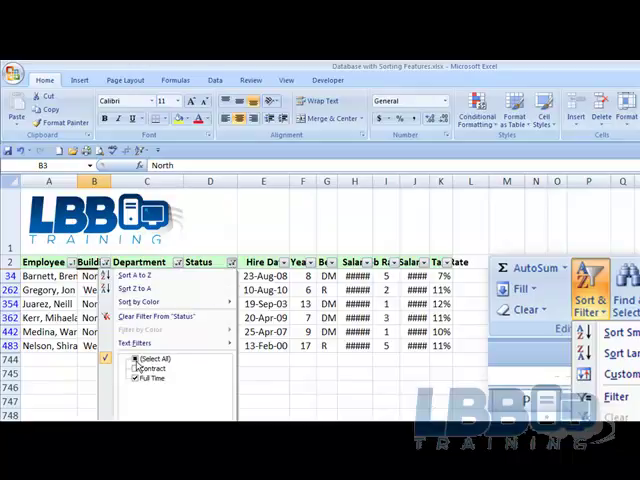
pyautogui.moveTo(165, 315)
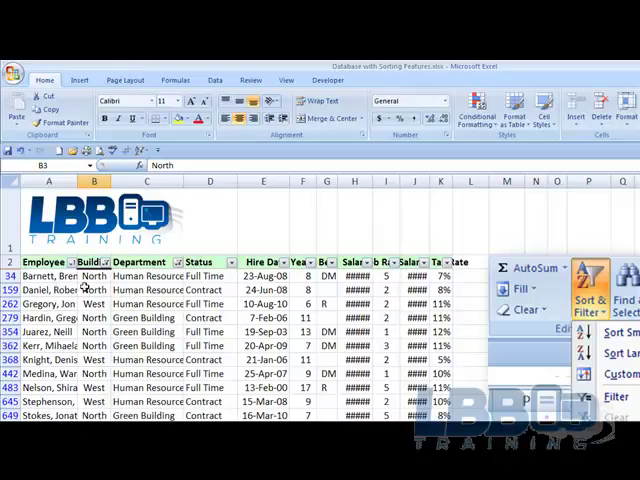
pyautogui.click(105, 262)
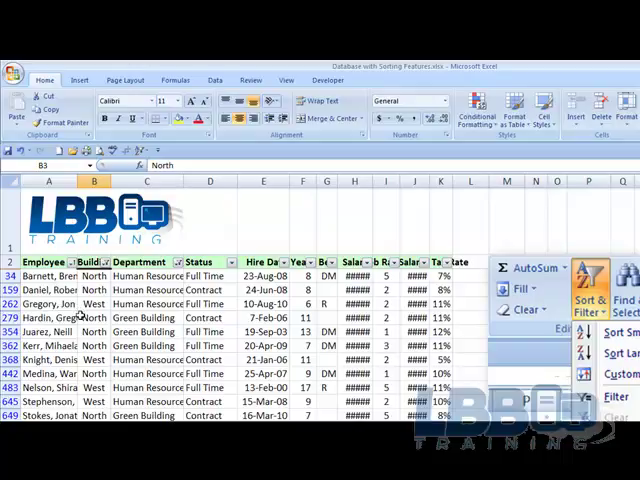
pyautogui.click(177, 262)
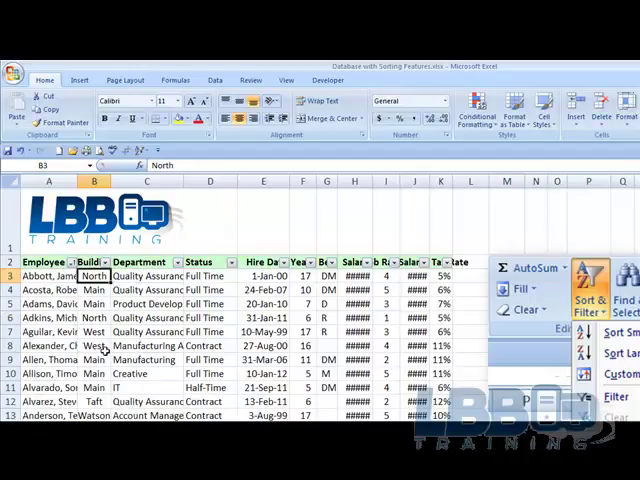
pyautogui.click(75, 262)
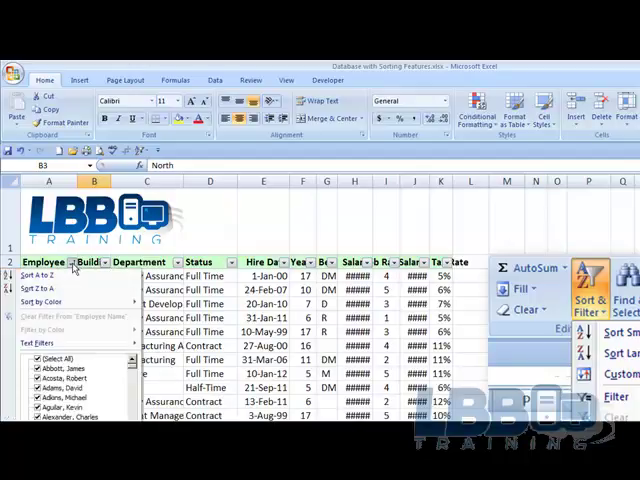
pyautogui.moveTo(165, 345)
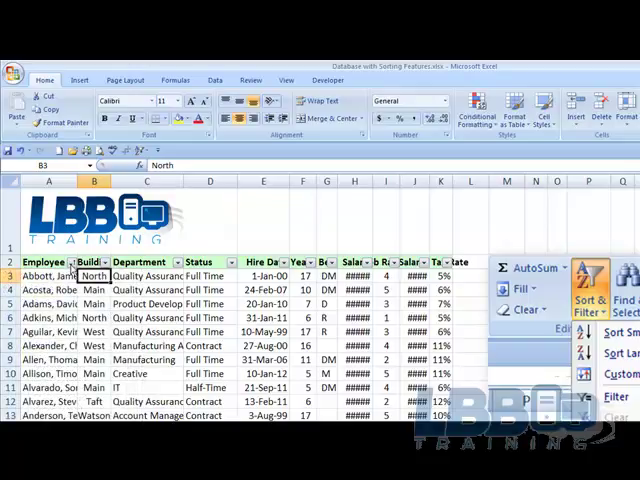
pyautogui.moveTo(143, 360)
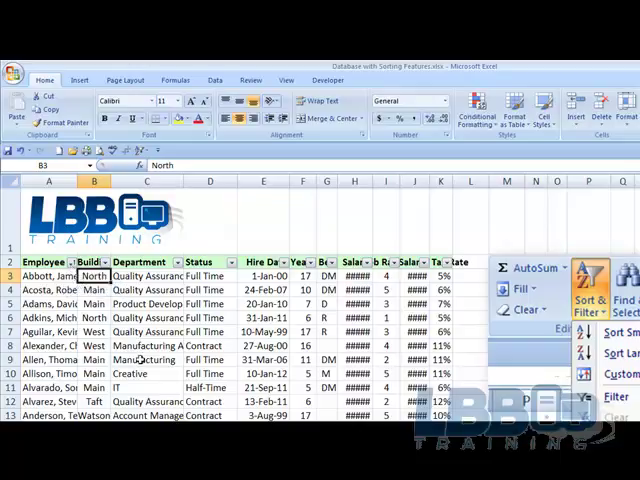